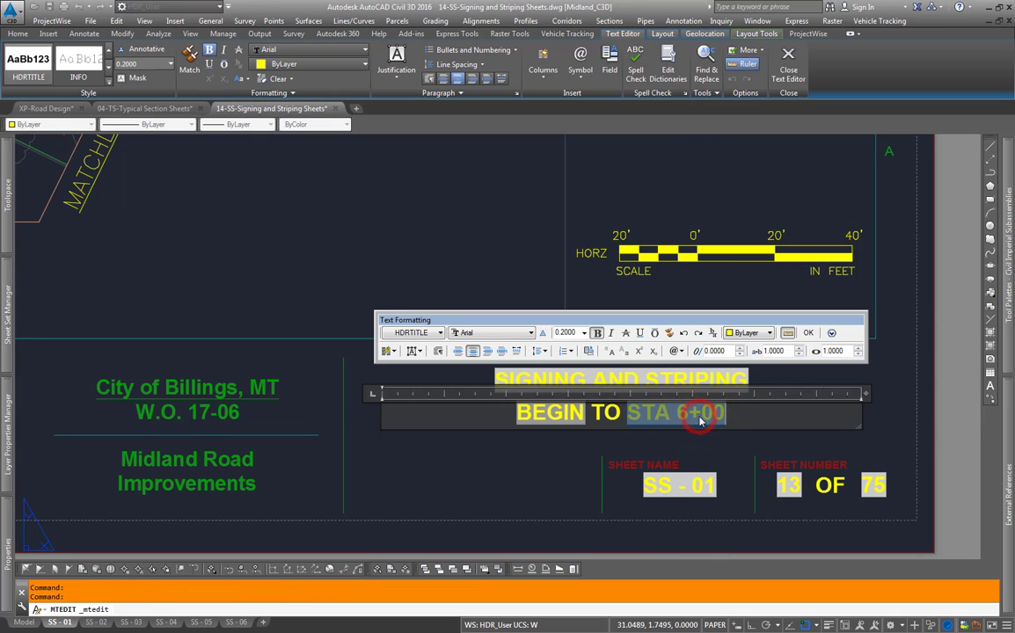
# Replace the station text with a CurrentSheetCustom field using the 04 - Matchline RT Bottom property
pyautogui.write(';IkASDKLJDF')
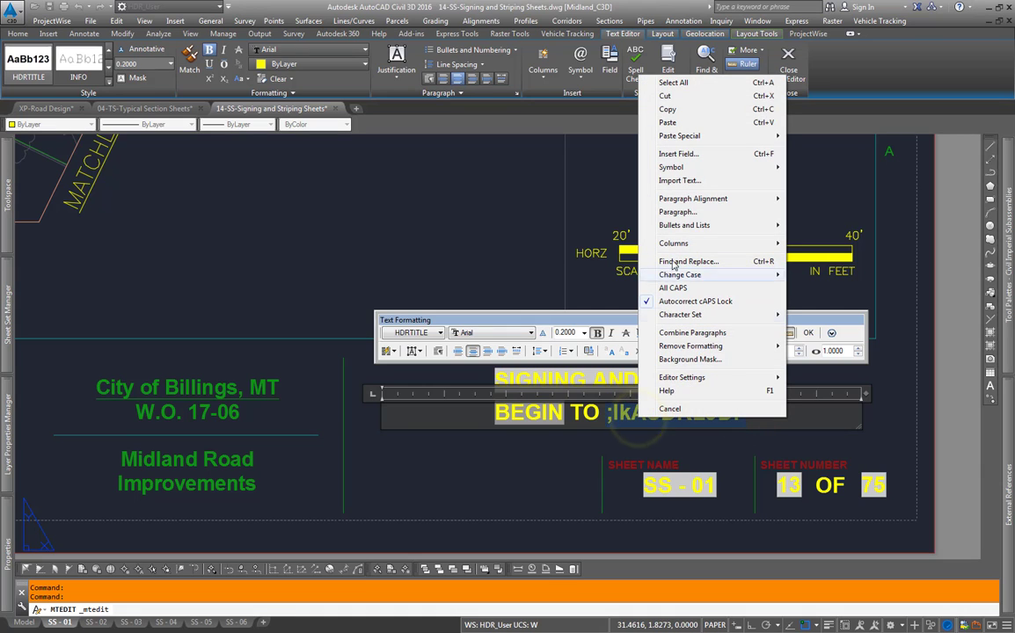
pyautogui.click(679, 153)
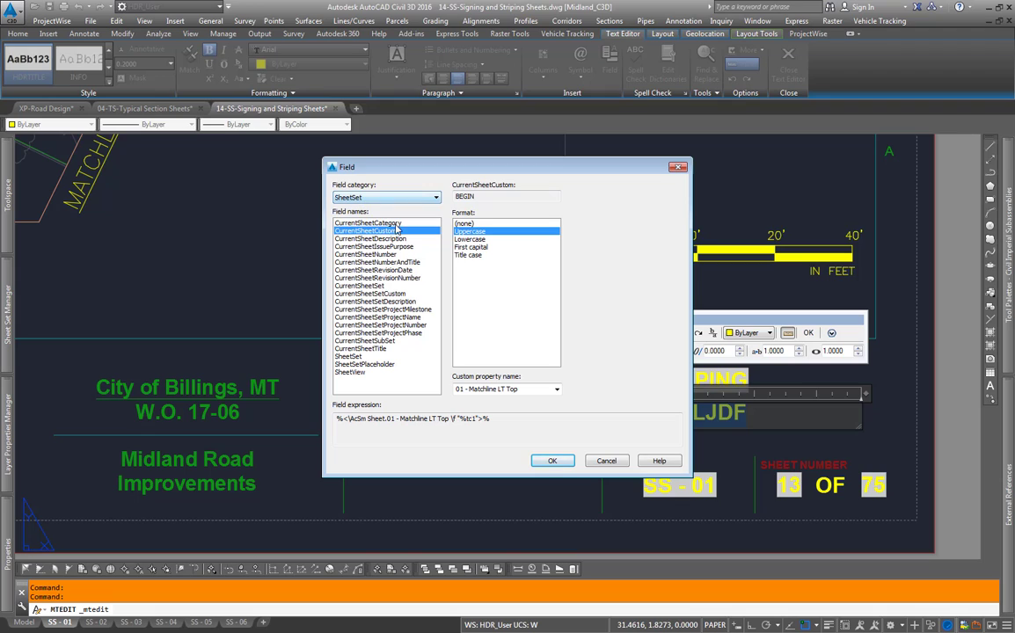
pyautogui.moveTo(439, 239)
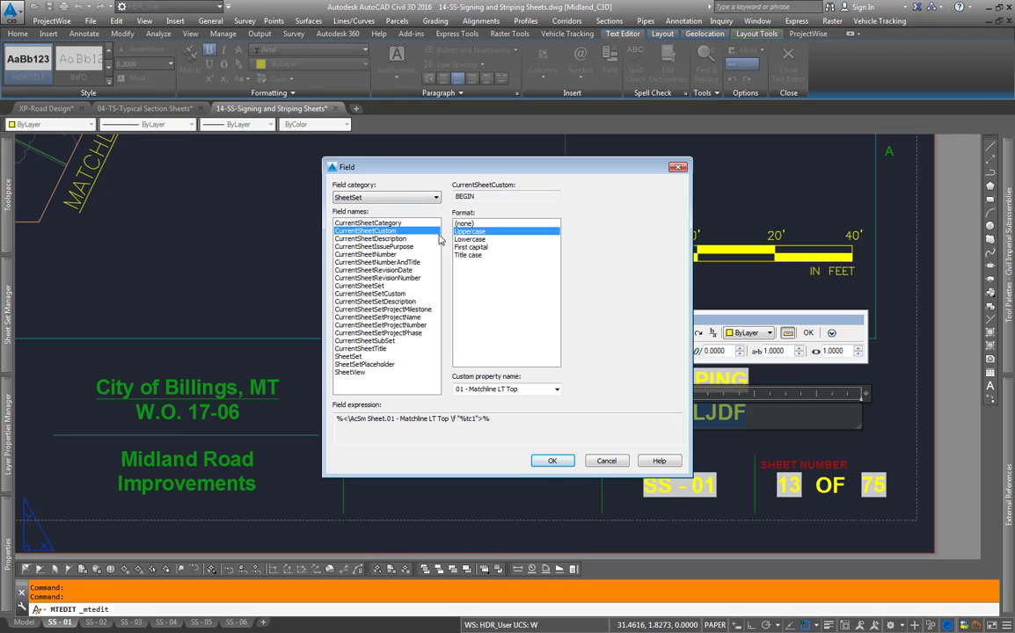
pyautogui.click(555, 388)
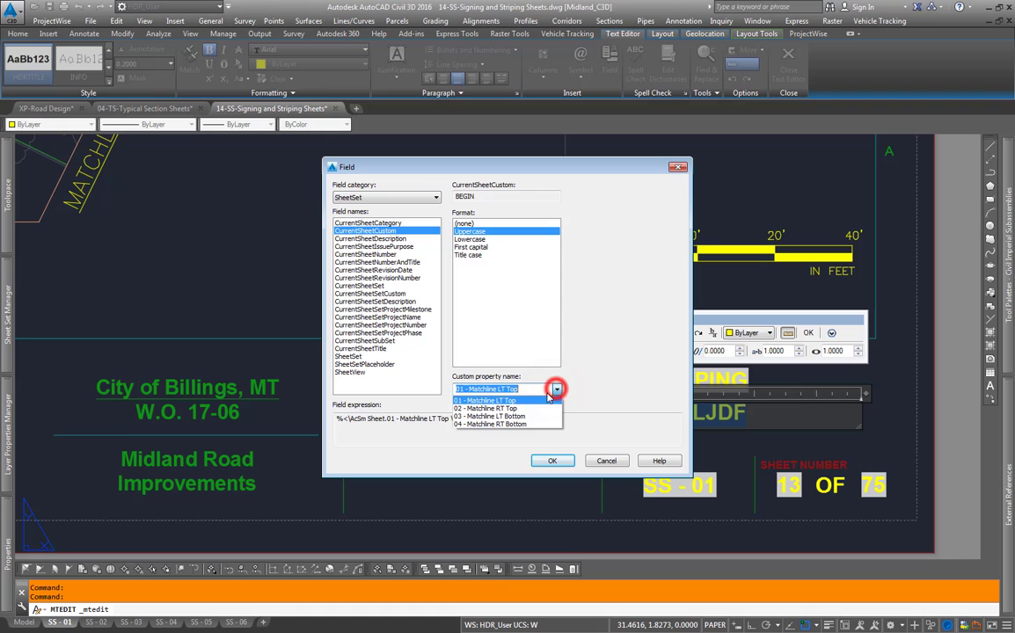
pyautogui.click(489, 424)
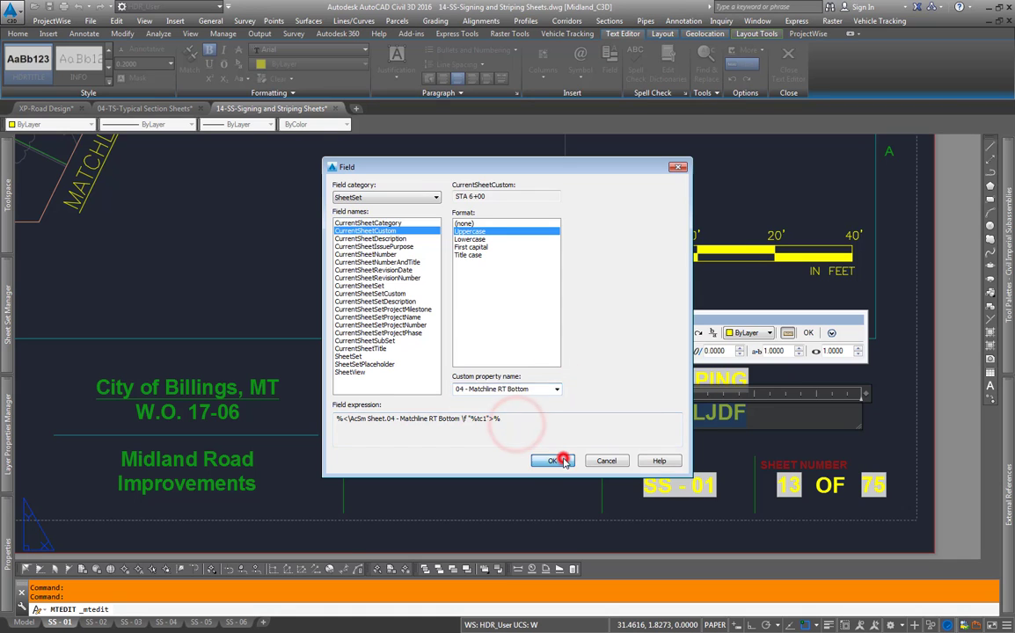
pyautogui.click(549, 460)
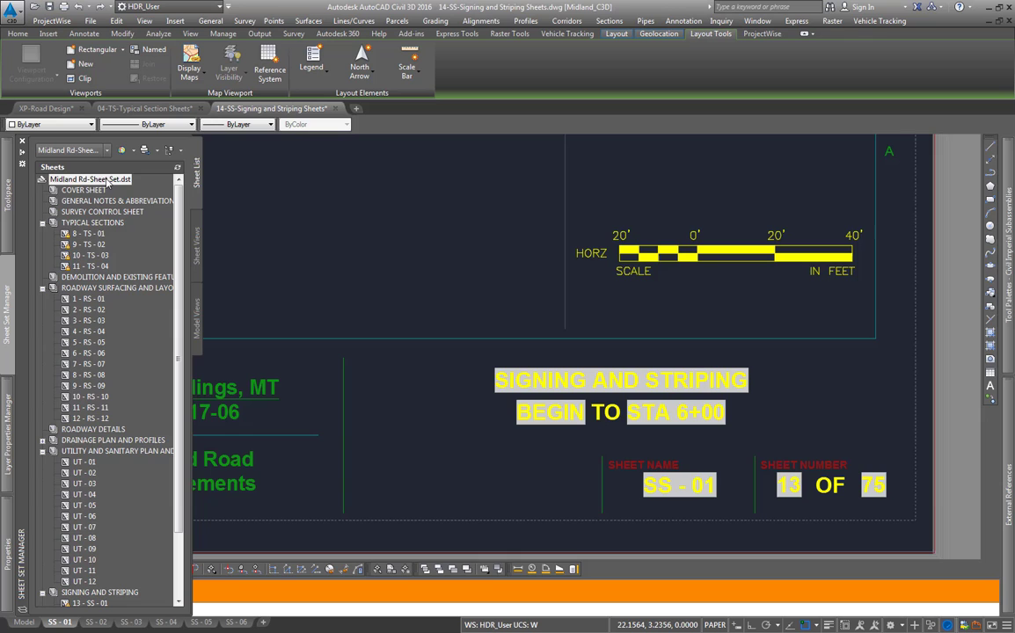
# Bring up the Midland Rd sheet set's context actions in the Sheet Set Manager
pyautogui.rightClick(90, 179)
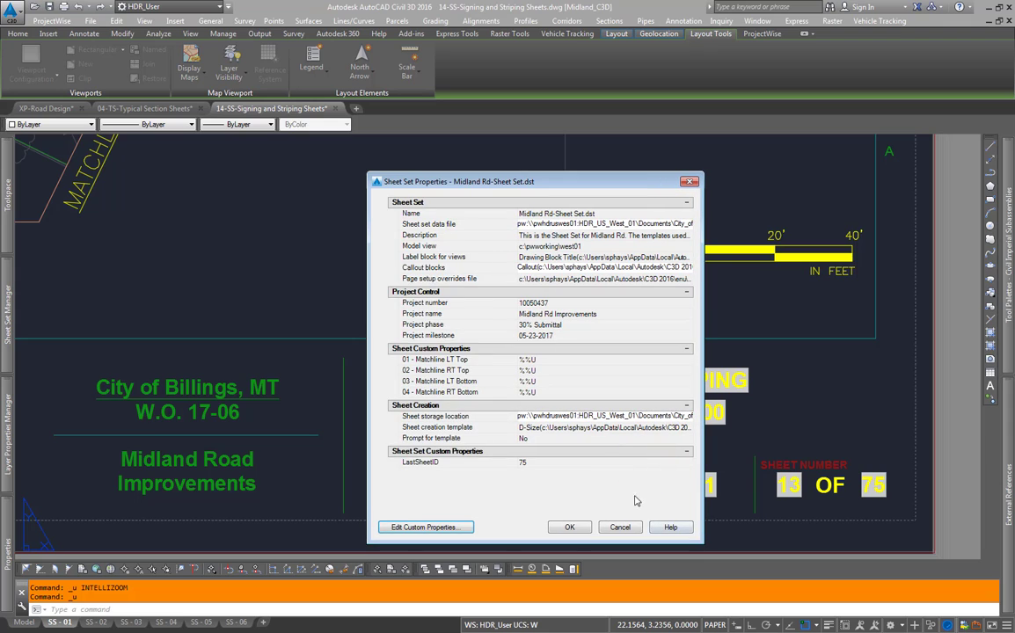
pyautogui.moveTo(556, 392)
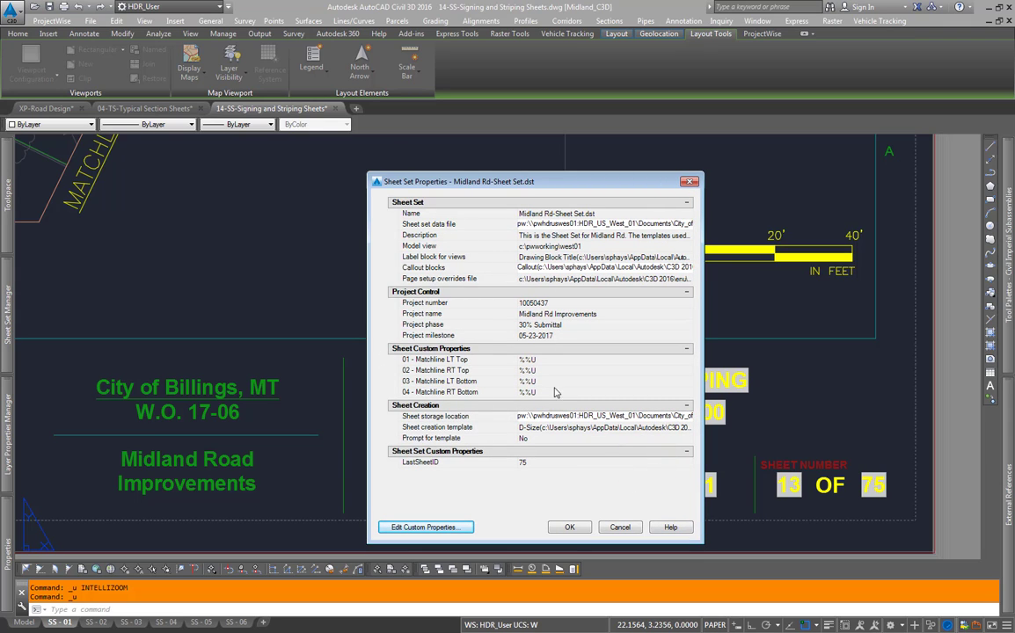
pyautogui.moveTo(552, 373)
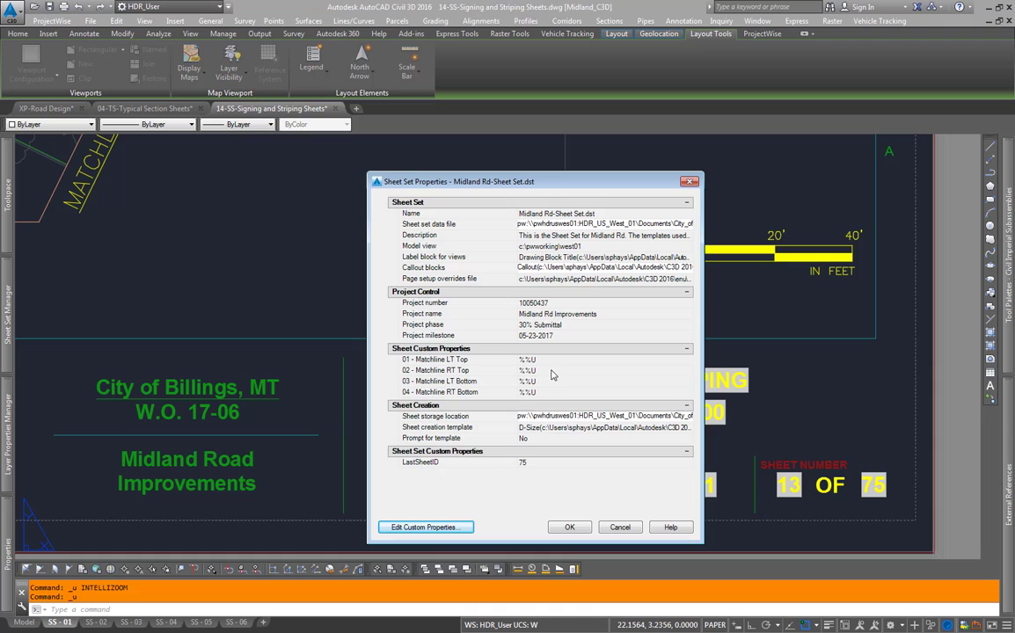
pyautogui.moveTo(549, 369)
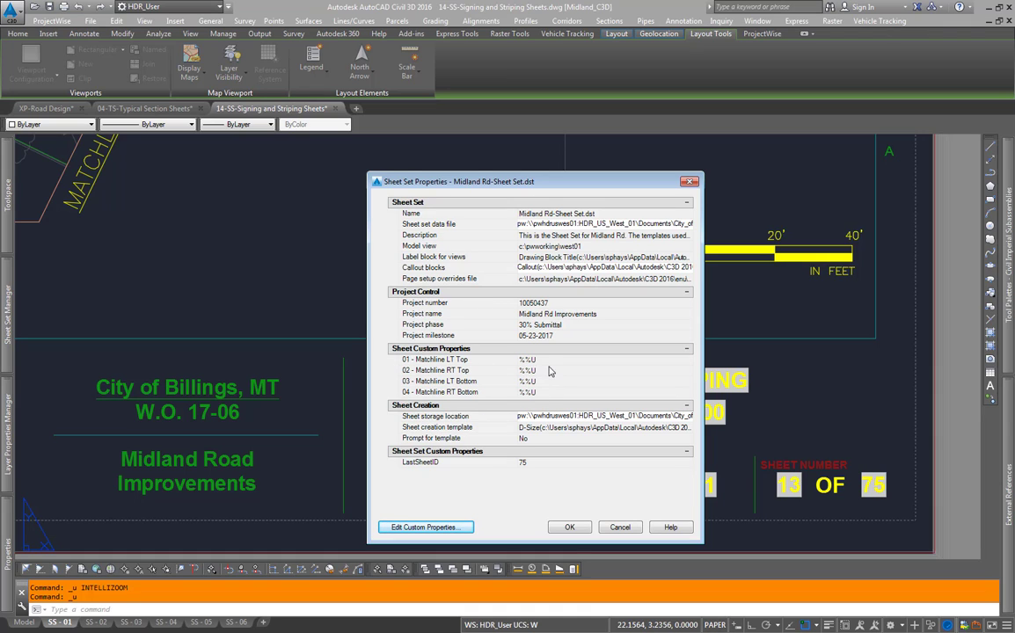
pyautogui.moveTo(408, 457)
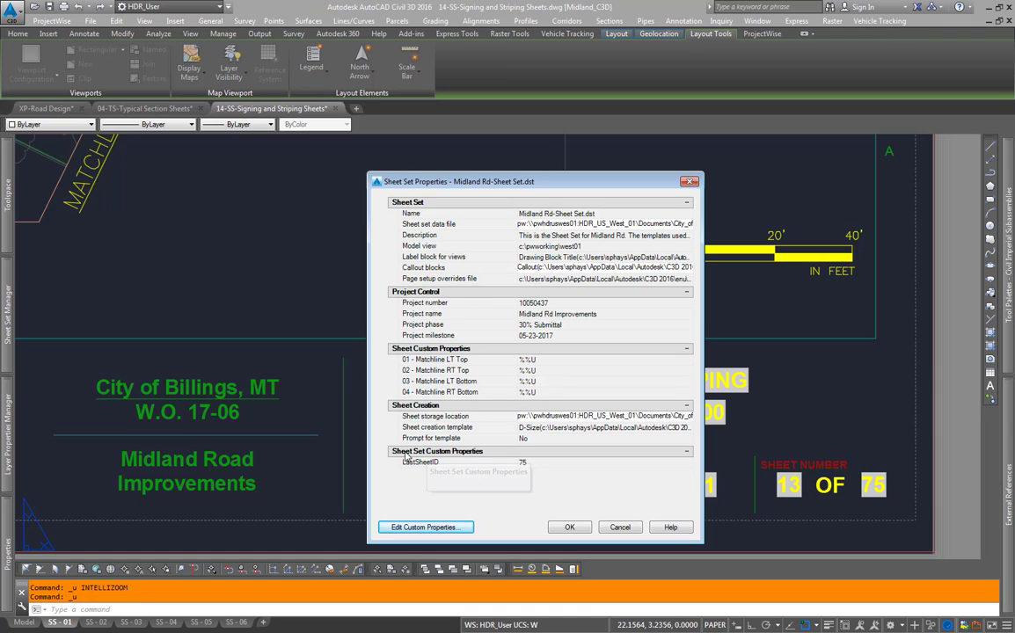
pyautogui.moveTo(404, 464)
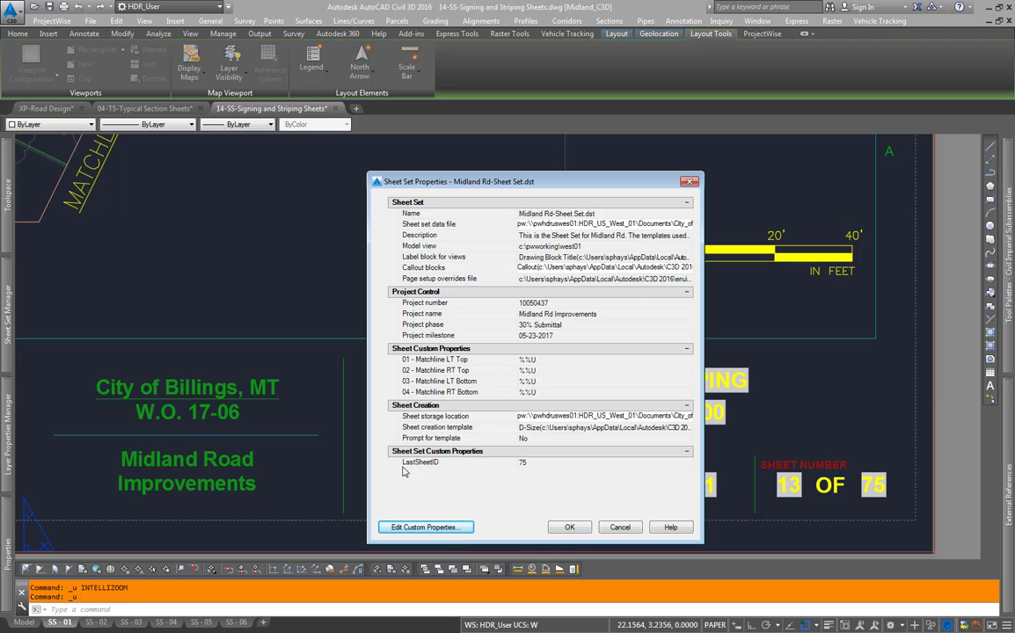
pyautogui.moveTo(529, 475)
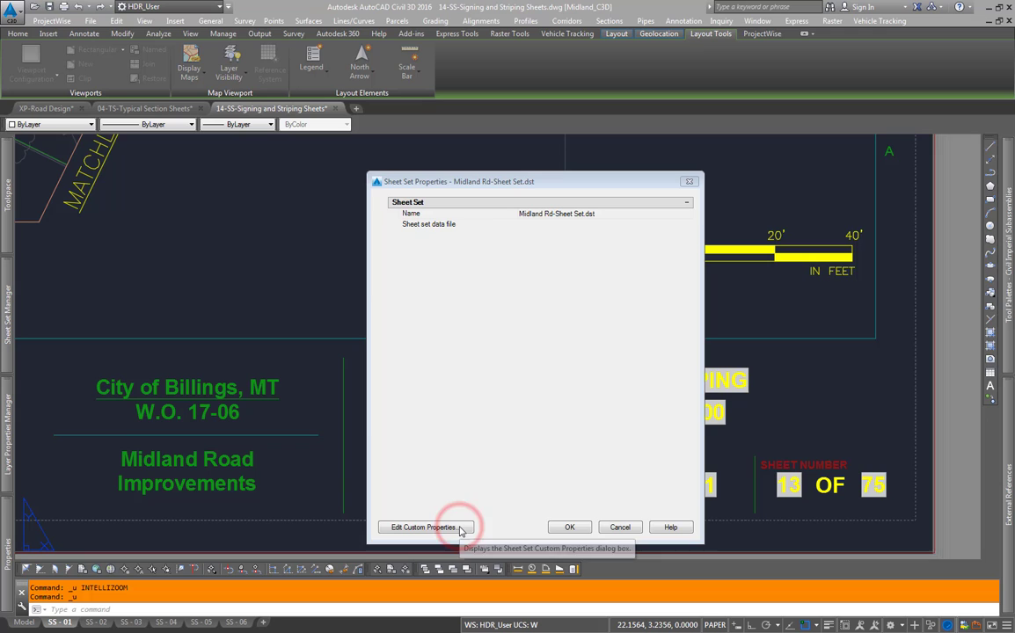
# Add a new custom property named Drawn By owned by each sheet
pyautogui.click(426, 527)
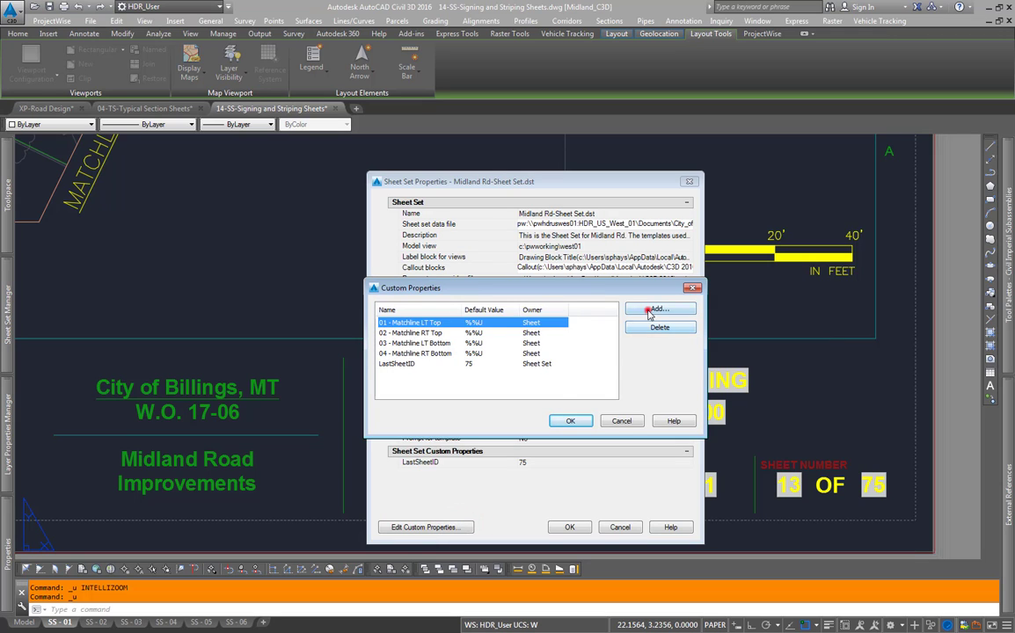
pyautogui.click(658, 310)
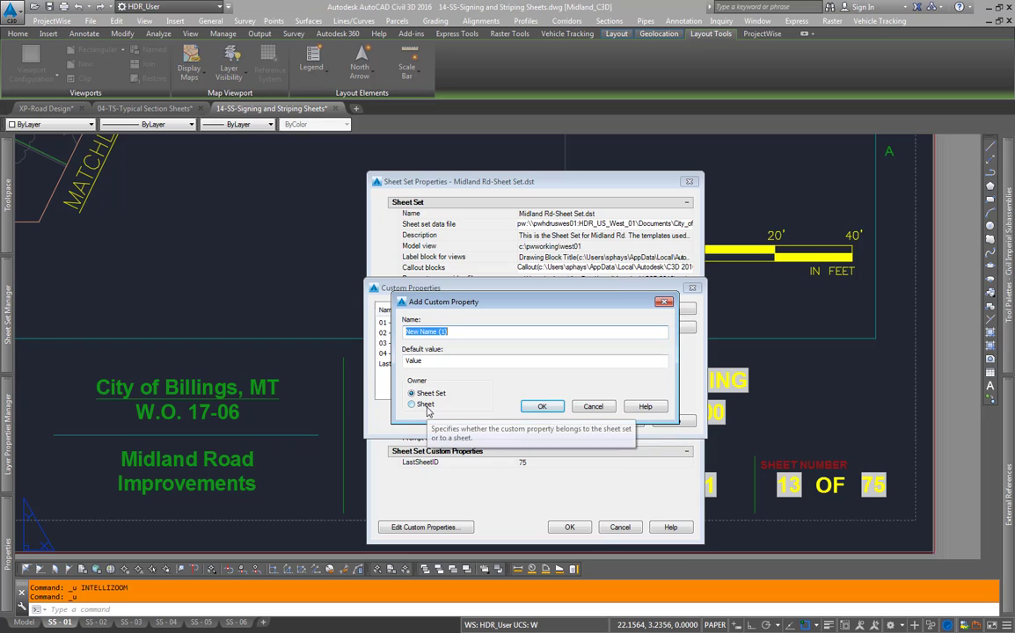
pyautogui.click(411, 403)
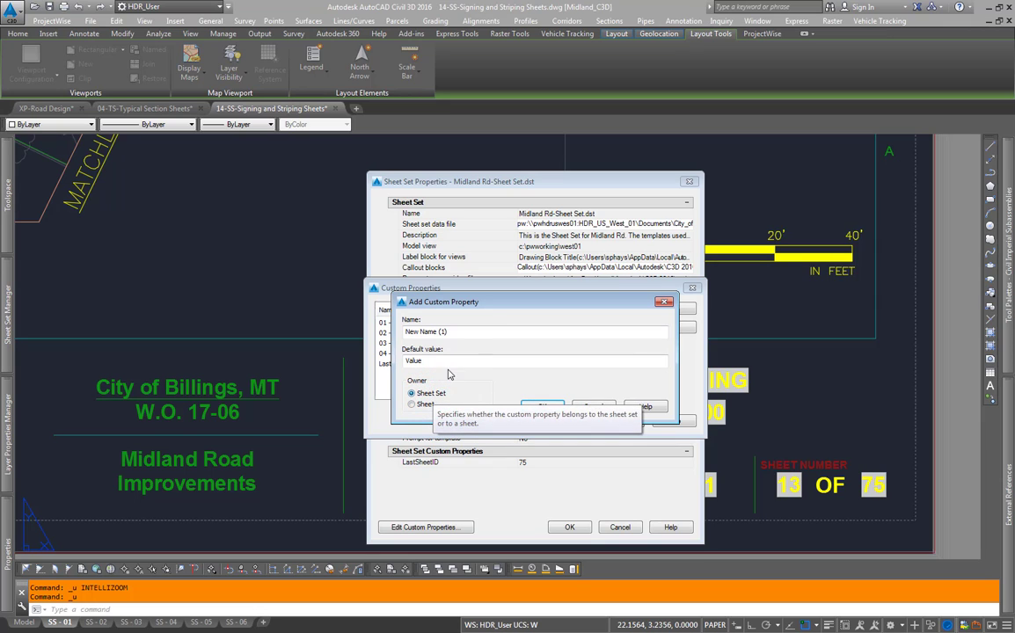
pyautogui.write('dR')
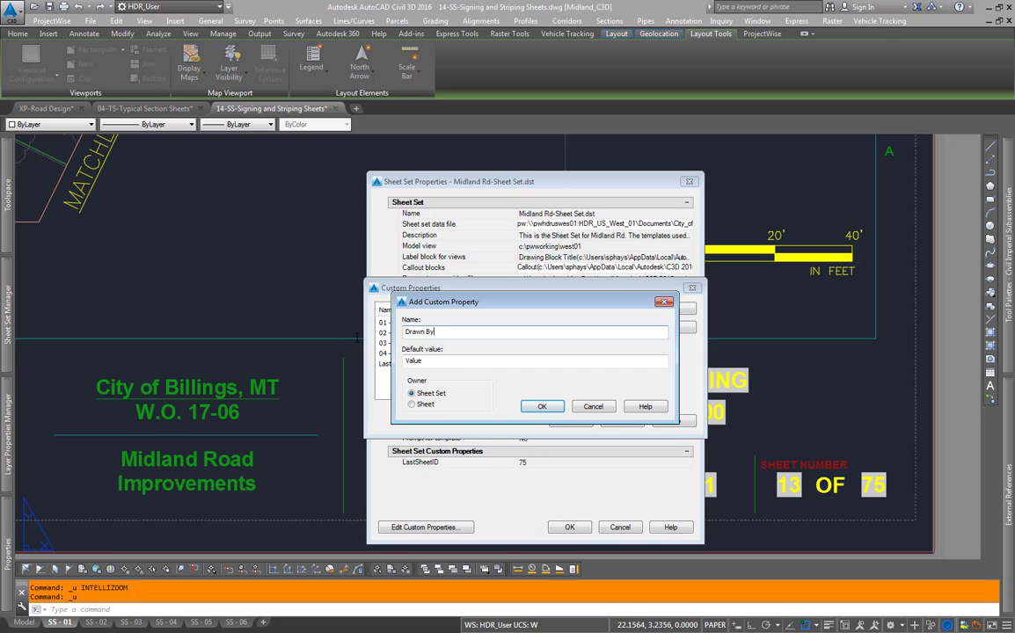
pyautogui.click(412, 404)
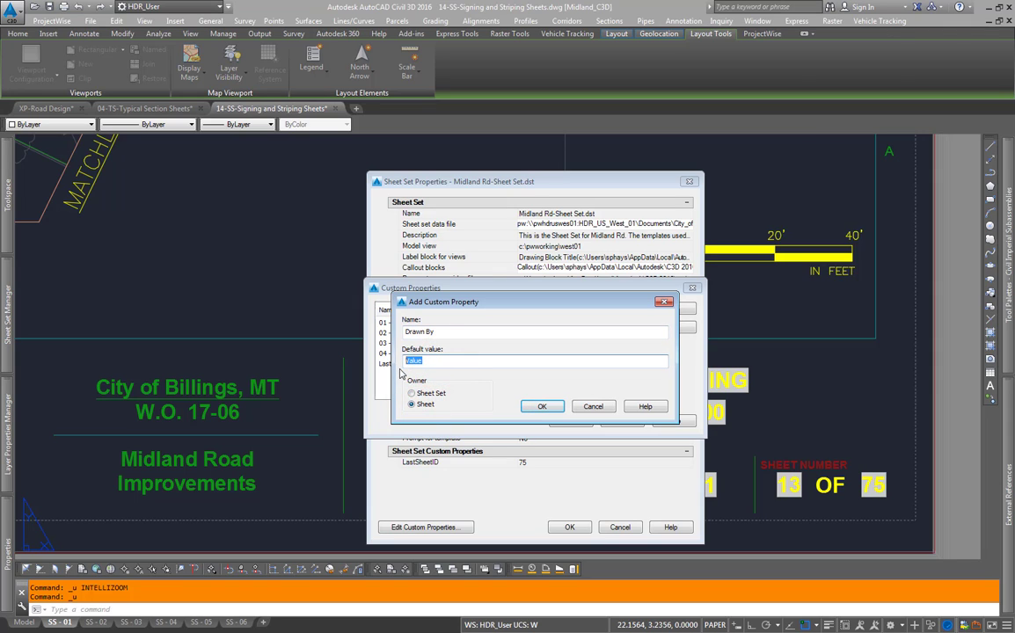
pyautogui.write('%%u')
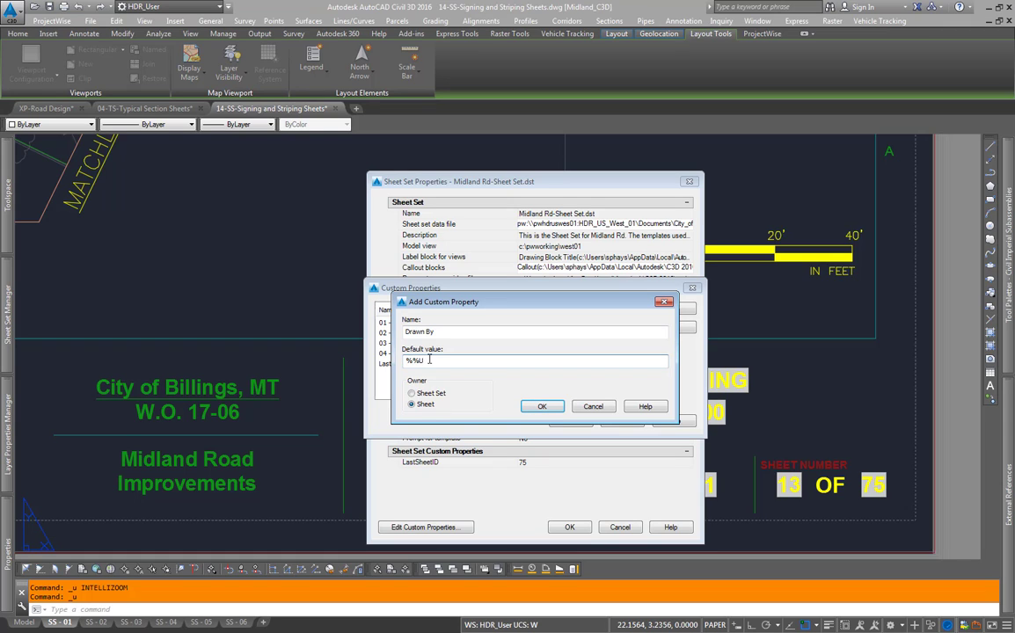
pyautogui.moveTo(424, 371)
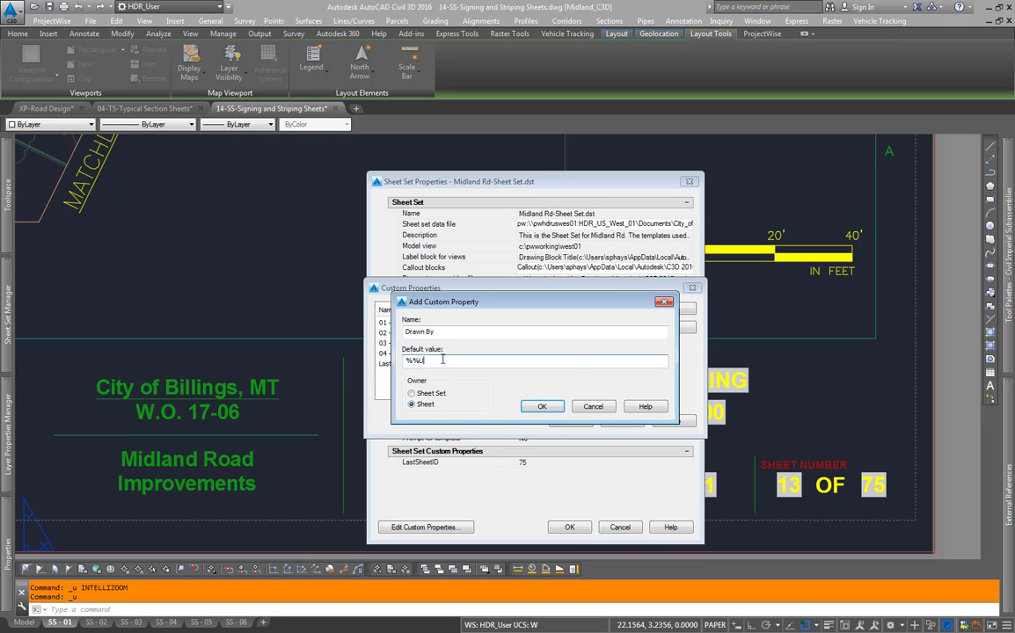
pyautogui.moveTo(441, 359)
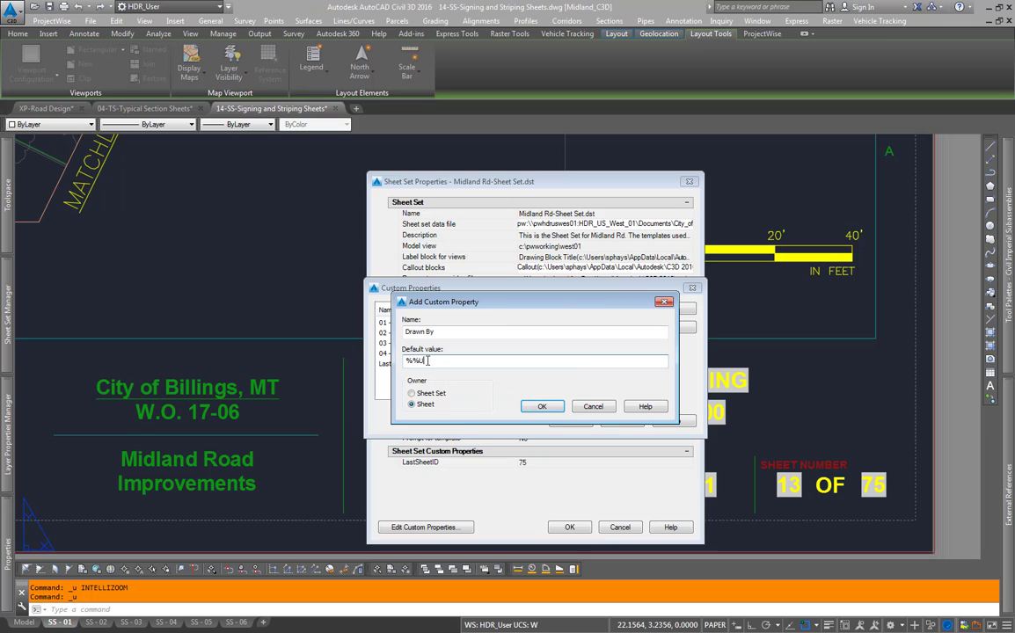
# Give the Drawn By property the default value %%u and confirm sheet ownership
pyautogui.doubleClick(415, 360)
pyautogui.write('----')
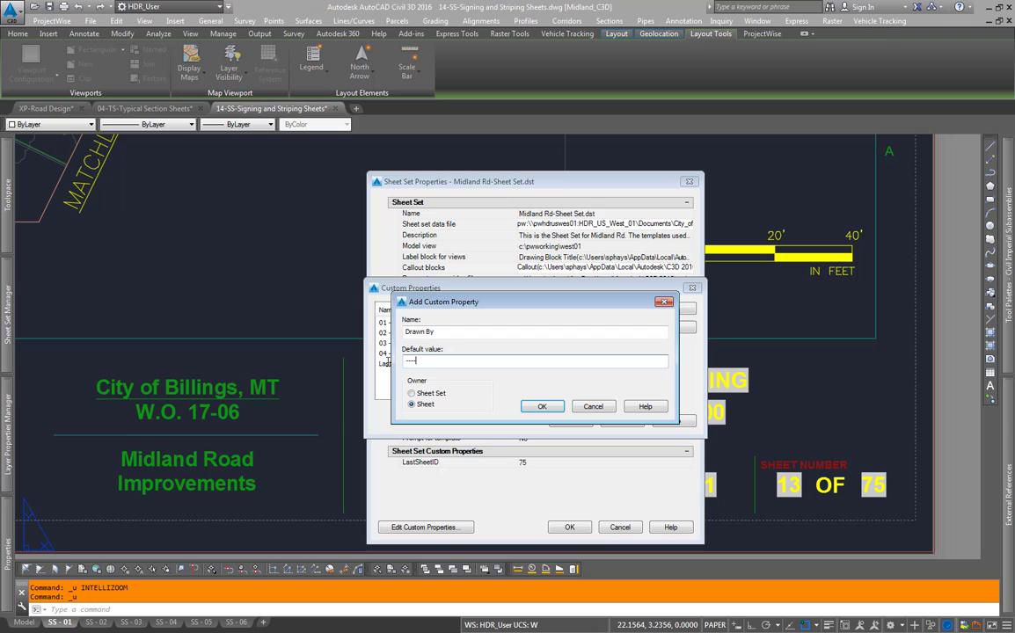
pyautogui.click(431, 362)
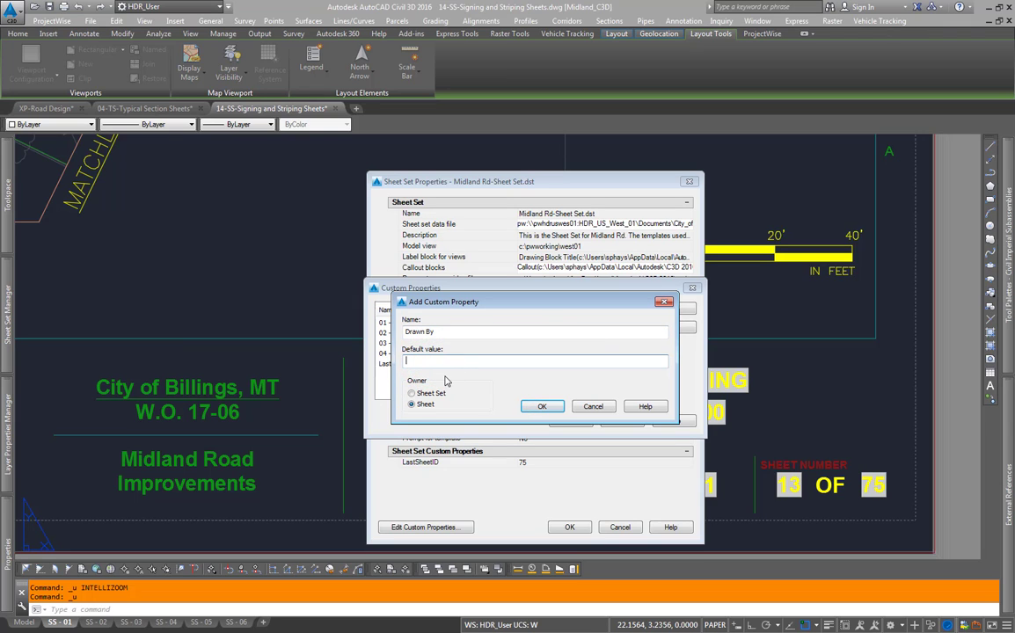
pyautogui.write('%%u')
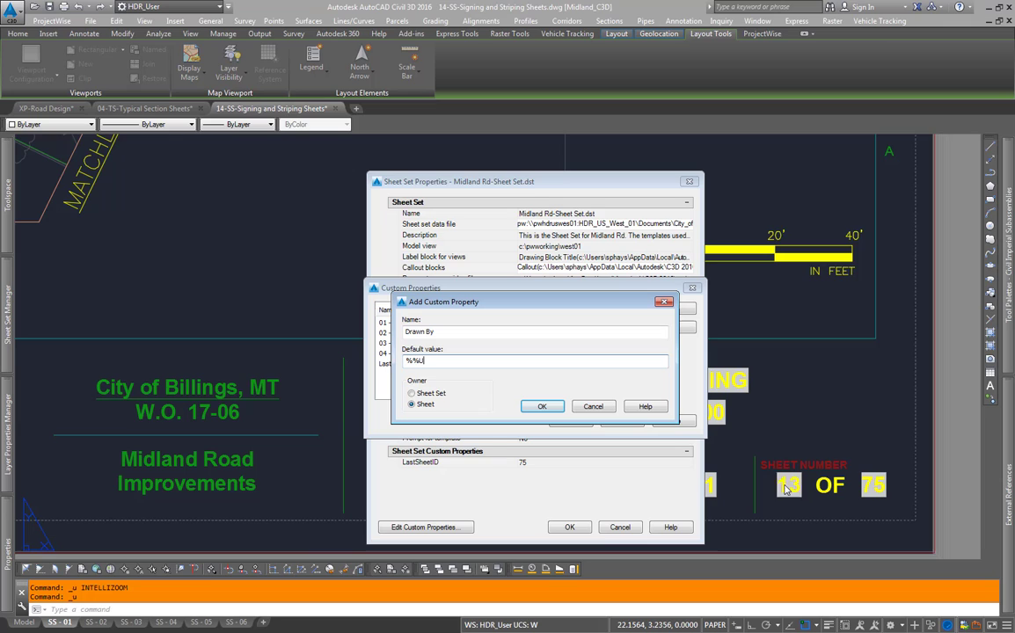
pyautogui.moveTo(764, 491)
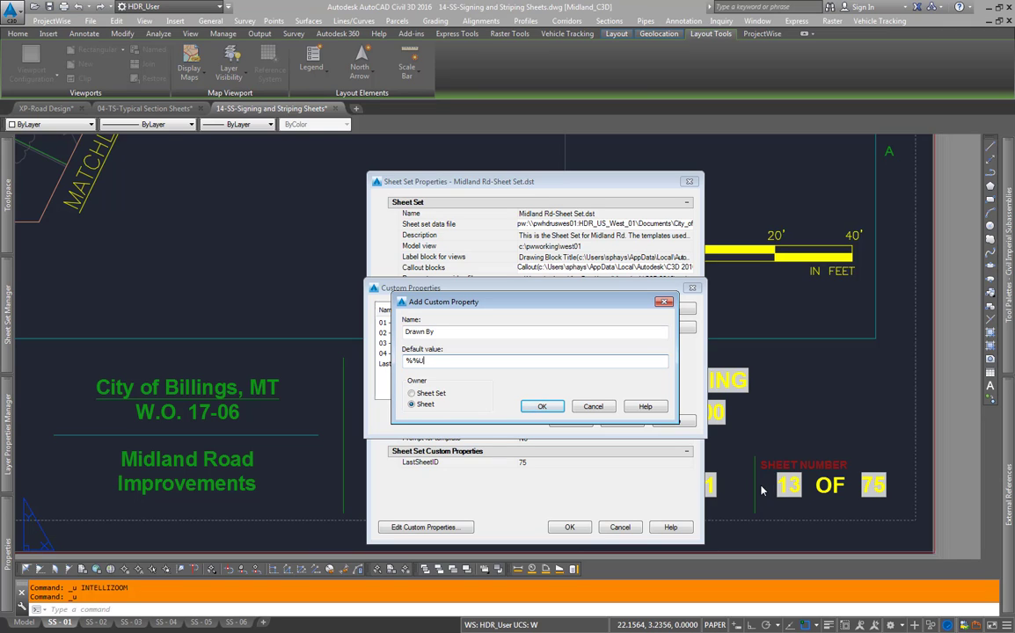
pyautogui.moveTo(792, 503)
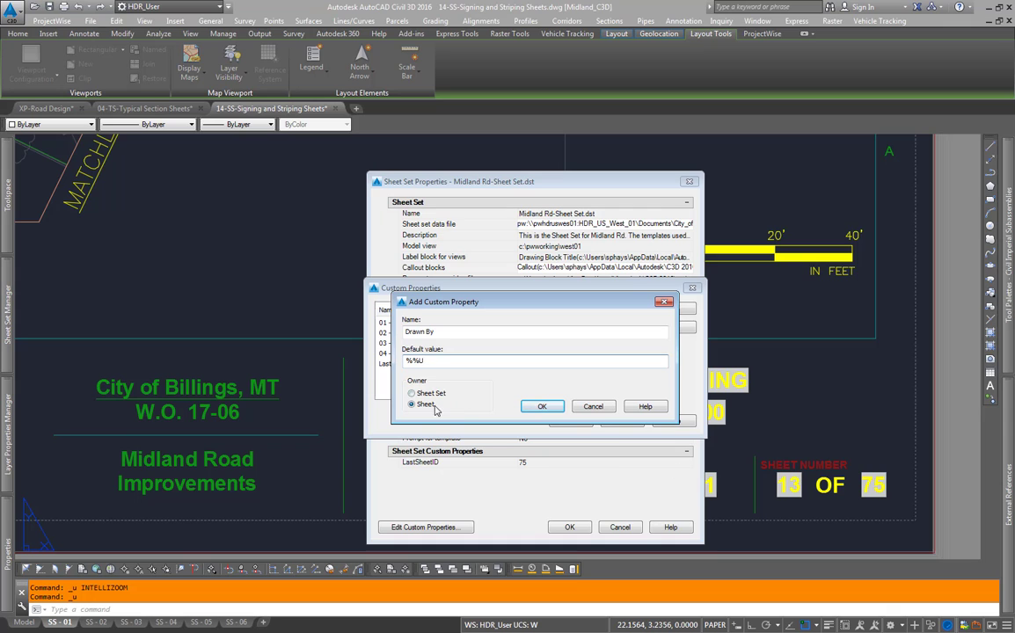
pyautogui.click(541, 406)
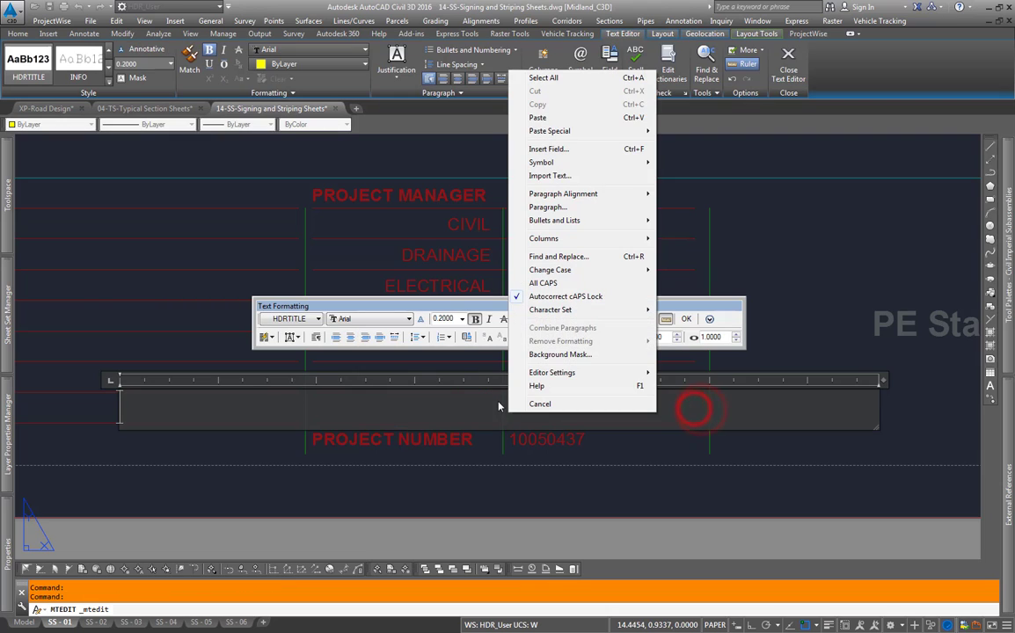
# Insert a CurrentSheetCustom field for the Drawn By property into the title block text
pyautogui.click(549, 148)
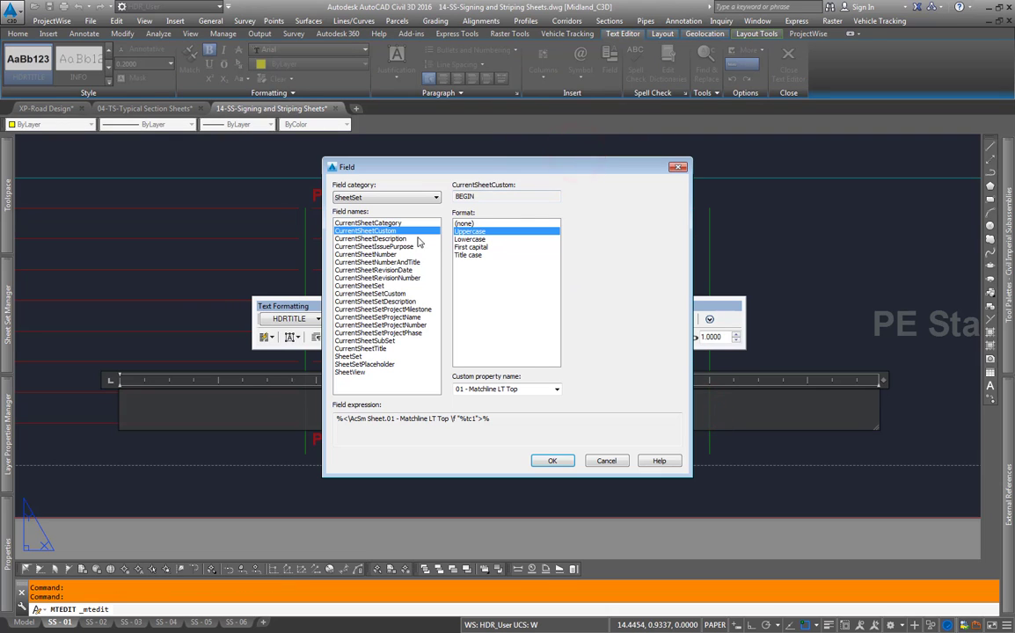
pyautogui.click(369, 291)
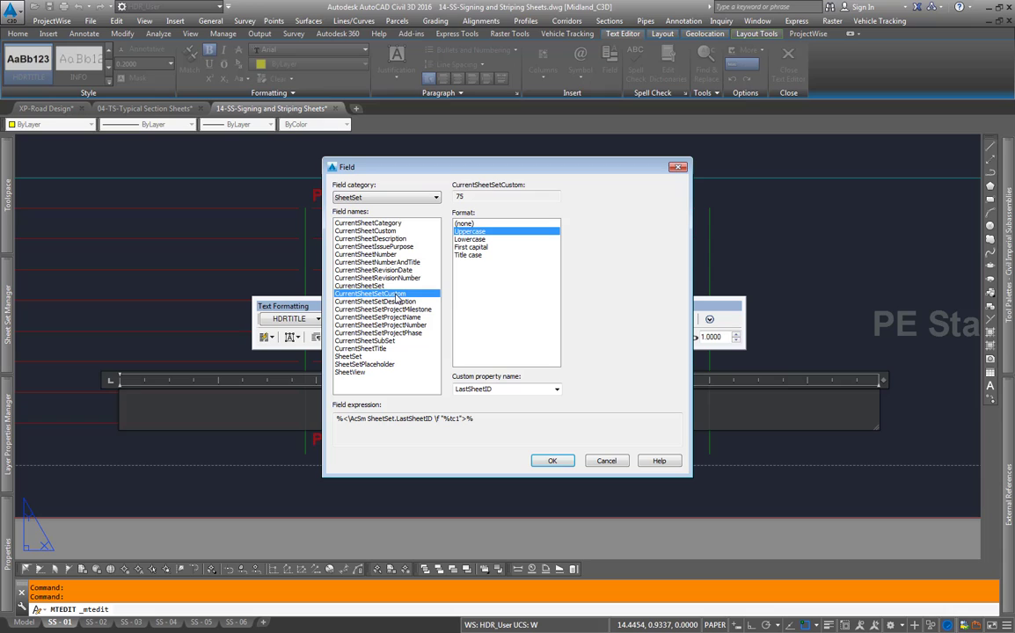
pyautogui.click(557, 388)
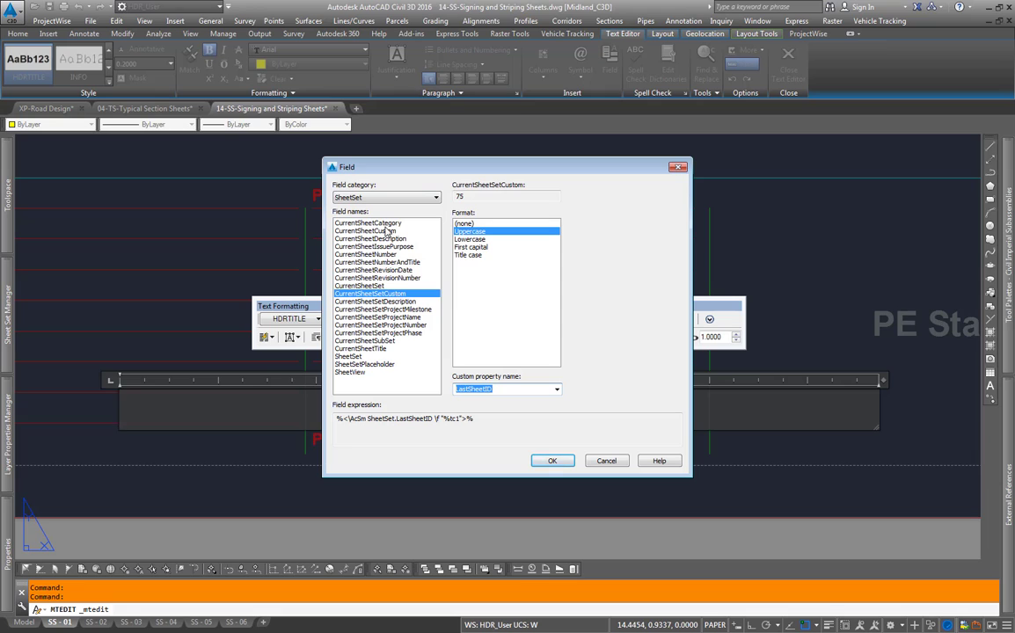
pyautogui.click(556, 389)
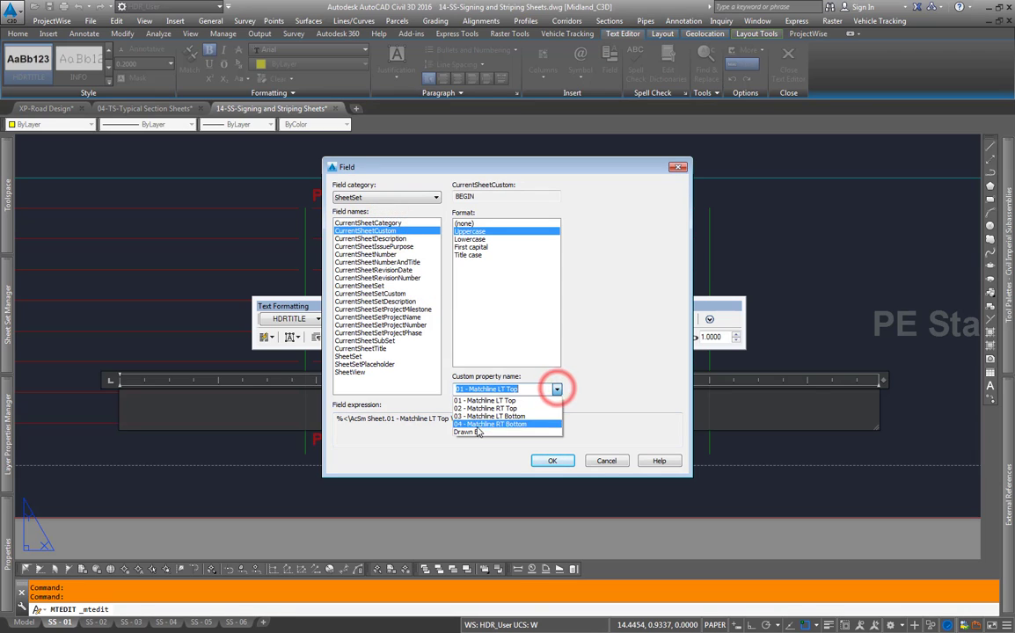
pyautogui.click(466, 433)
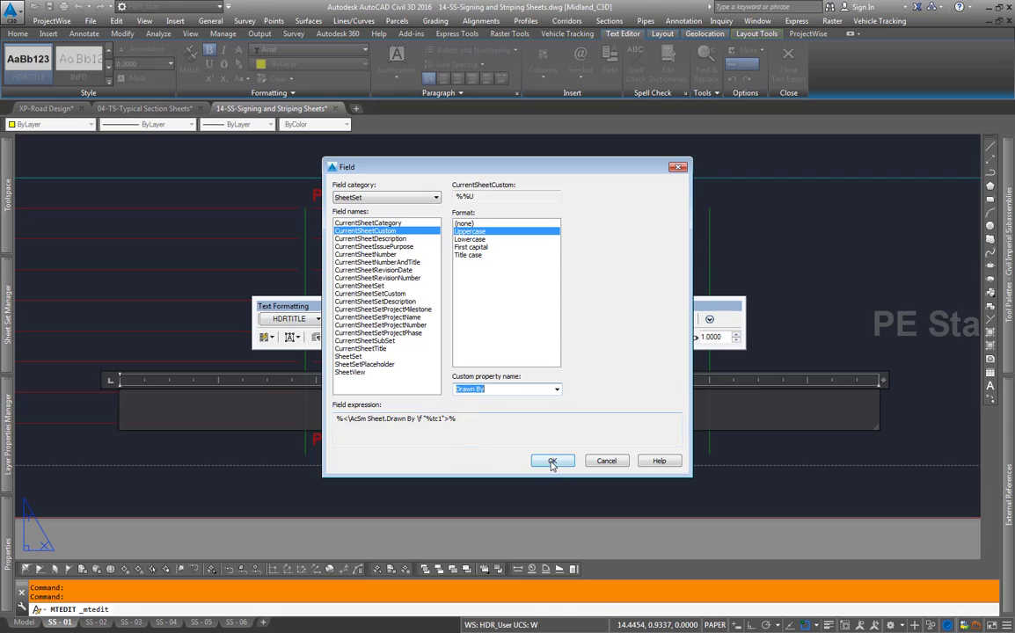
pyautogui.click(552, 460)
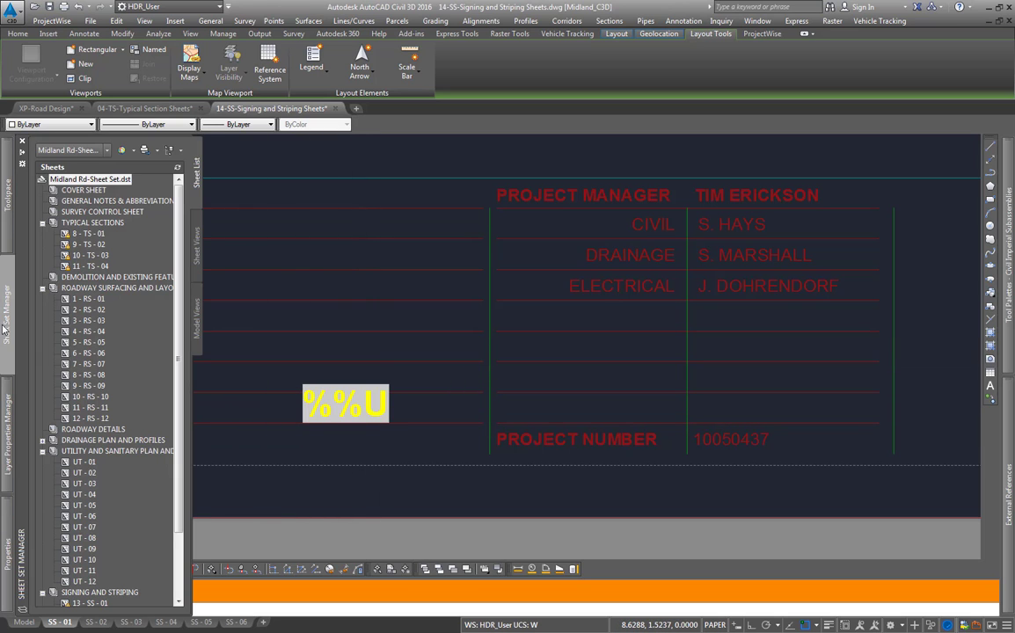
pyautogui.scroll(-3)
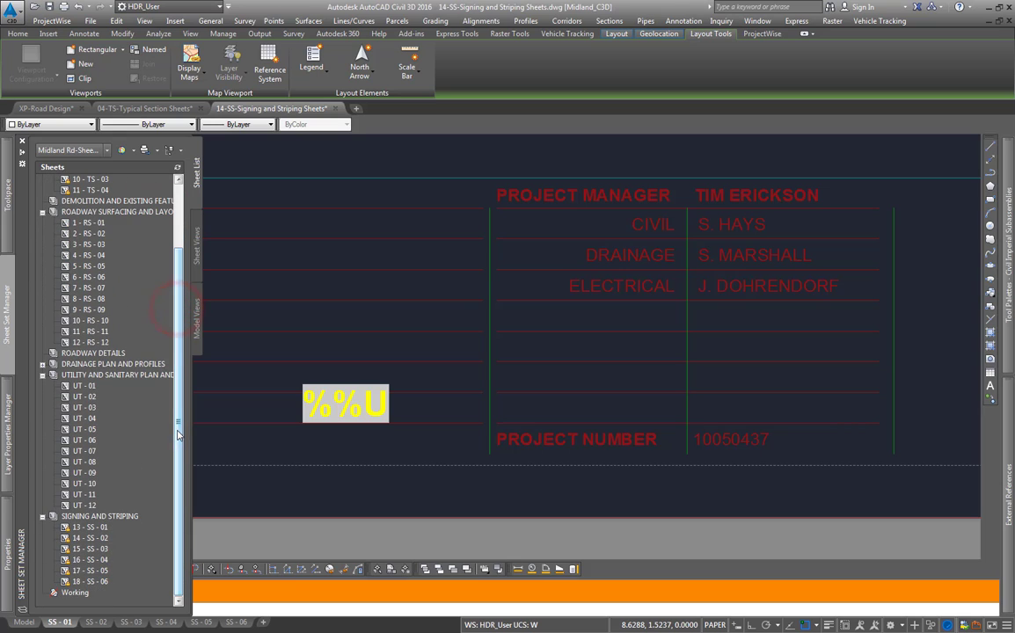
pyautogui.click(88, 527)
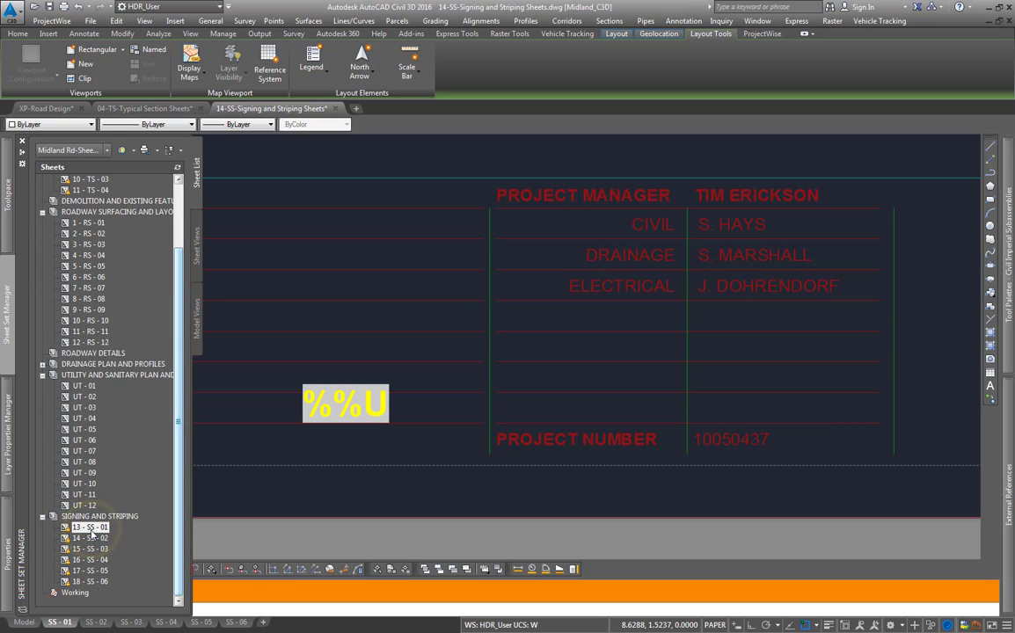
pyautogui.rightClick(88, 528)
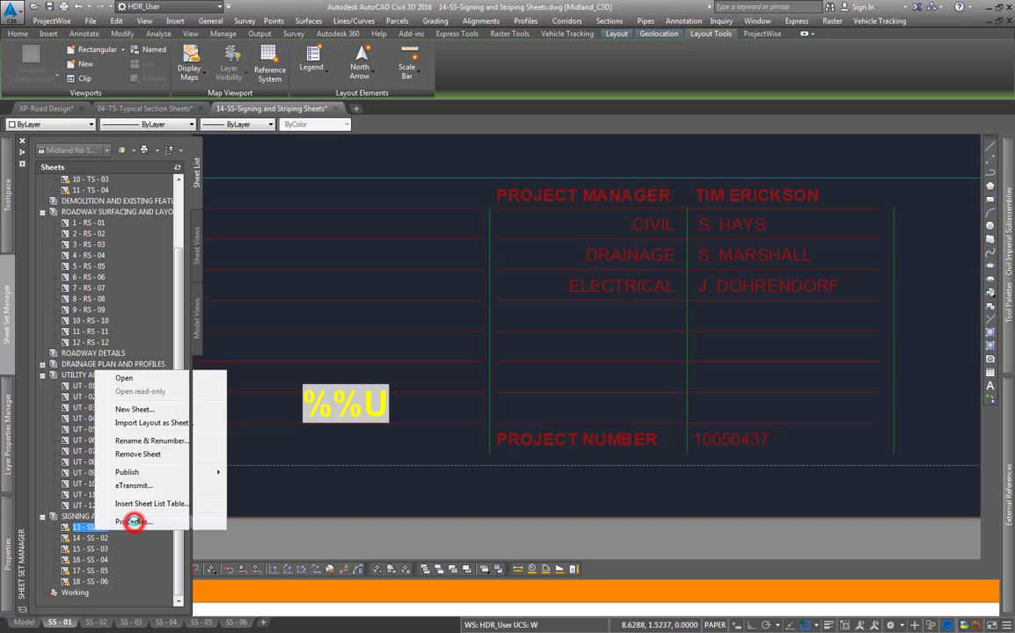
pyautogui.click(134, 521)
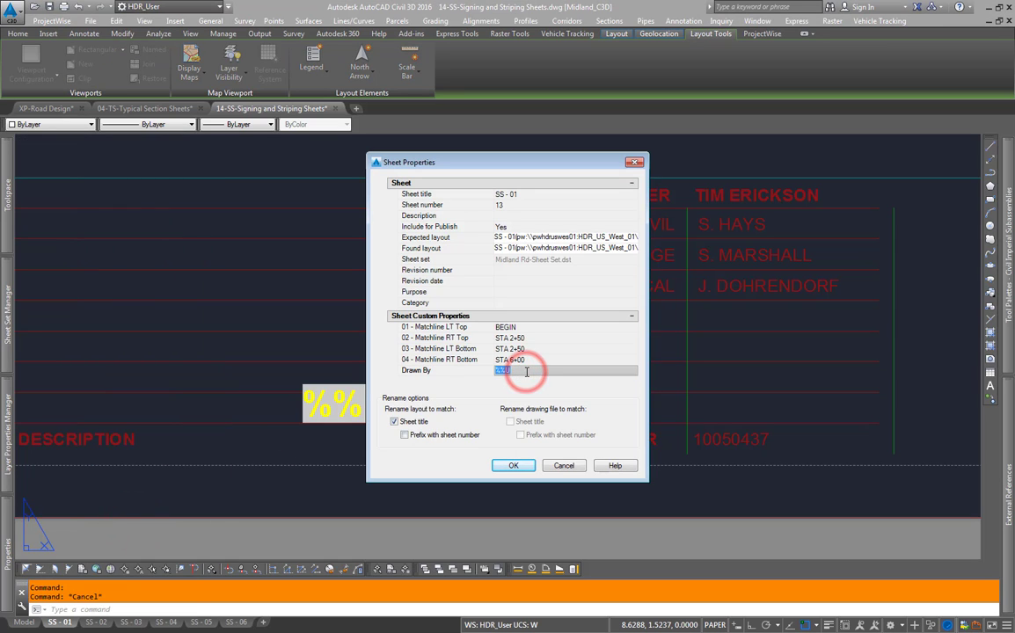
pyautogui.write('S')
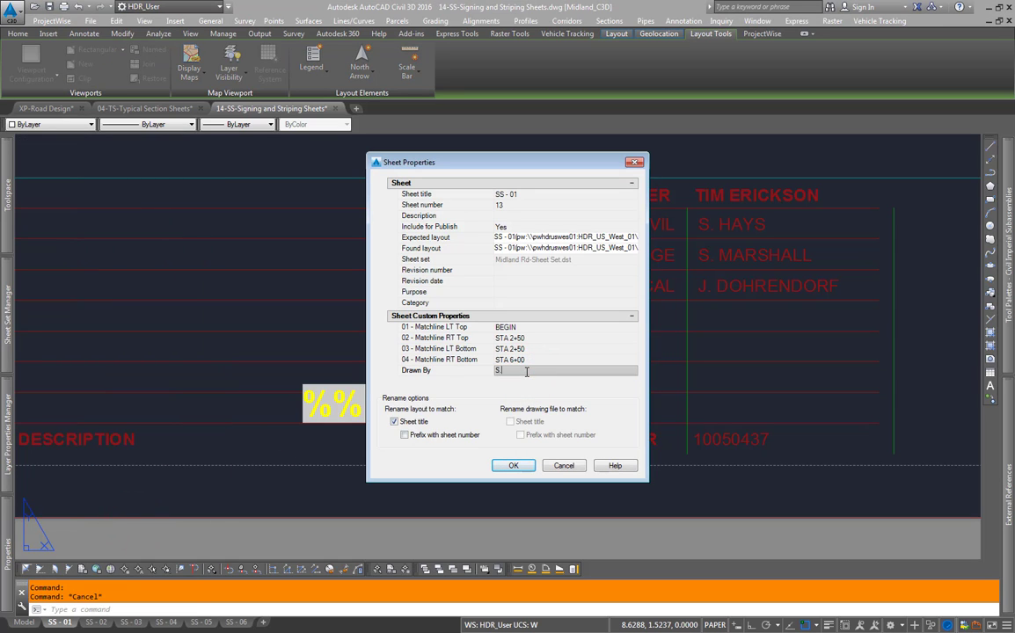
pyautogui.write('. Hay')
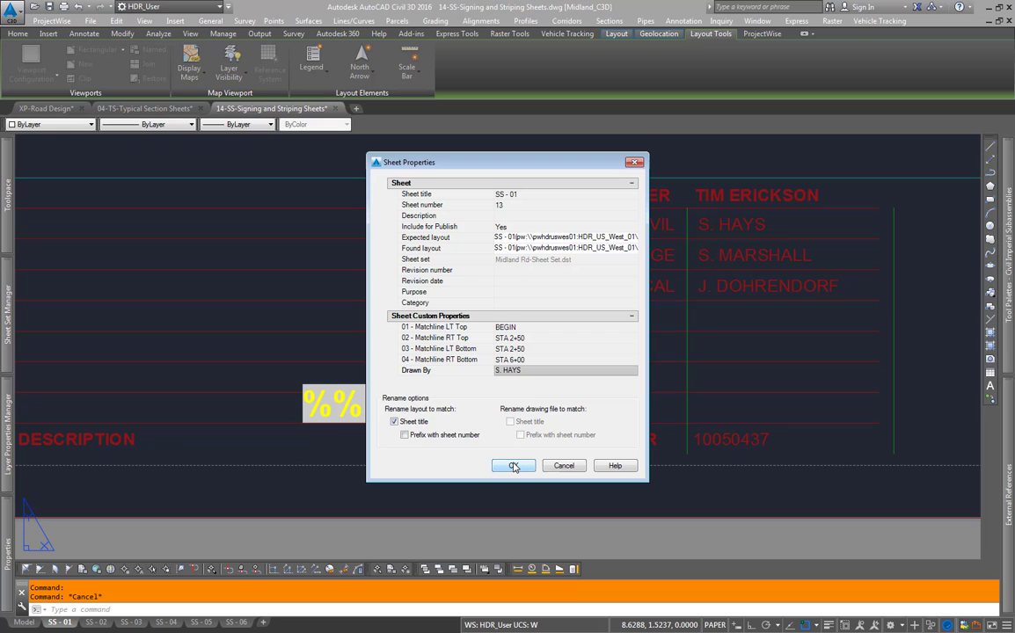
pyautogui.click(513, 464)
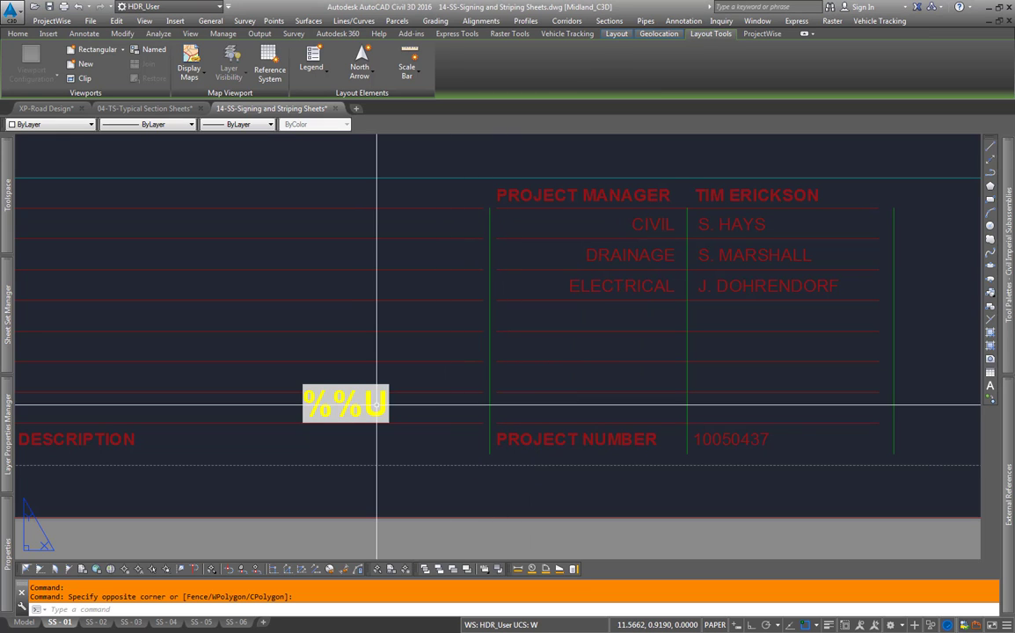